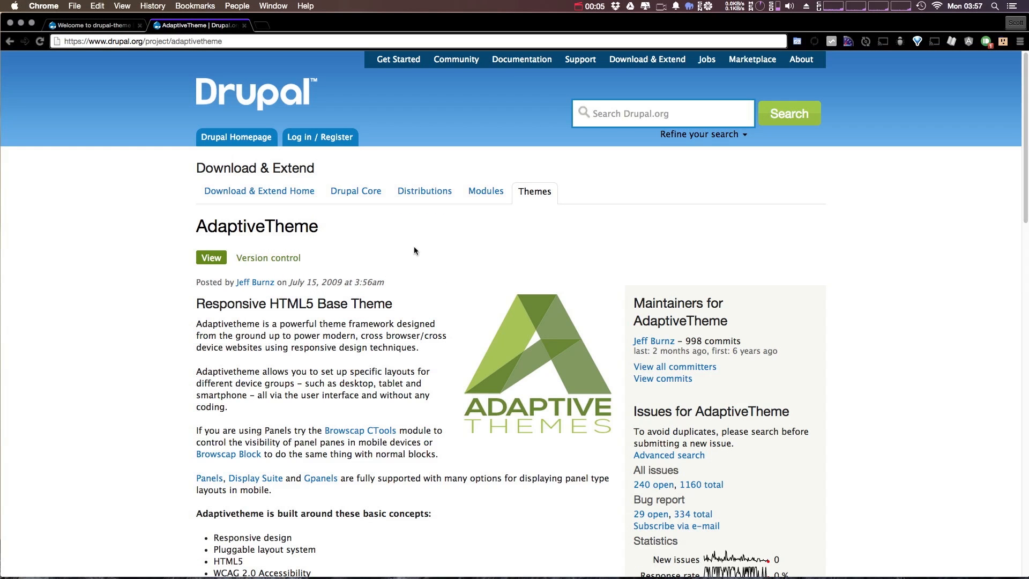
{"action": "mouse_move", "coordinate": [424, 191]}
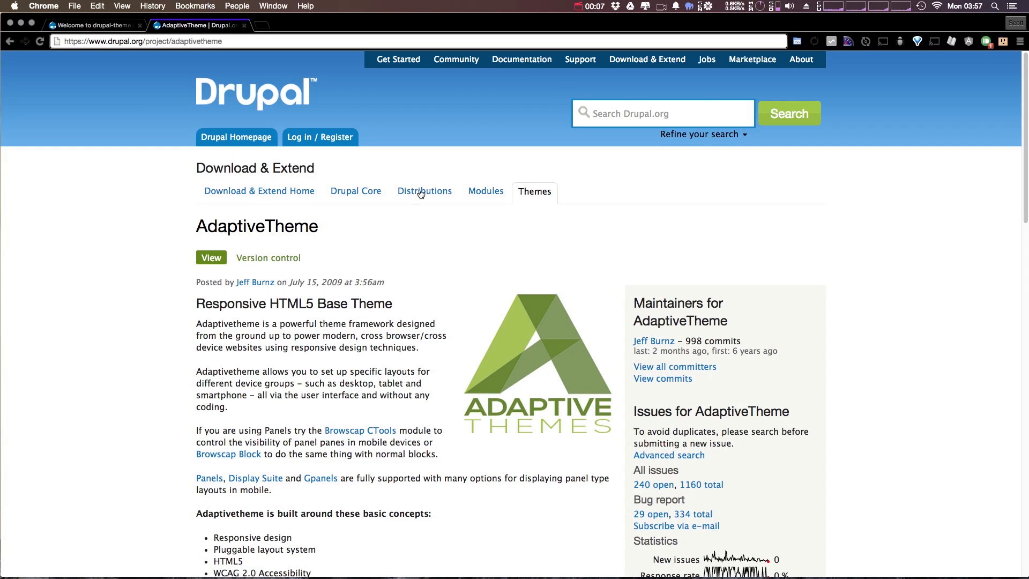
Download the recommended AdaptiveTheme 7.x-3.2 tar.gz release and open the downloaded archive
{"action": "key", "text": "cmd+c"}
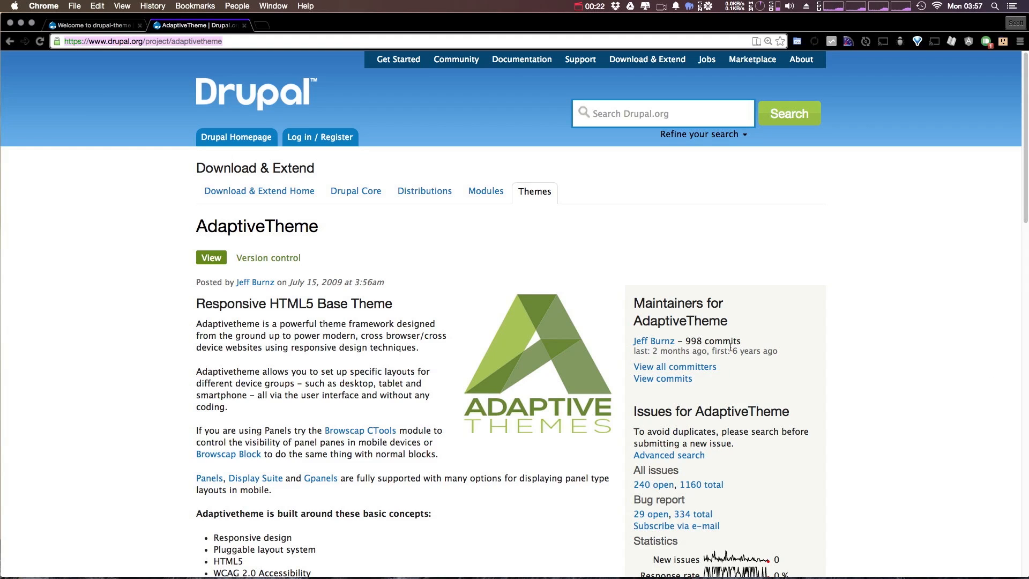
{"action": "scroll", "scroll_direction": "down", "scroll_amount": 3}
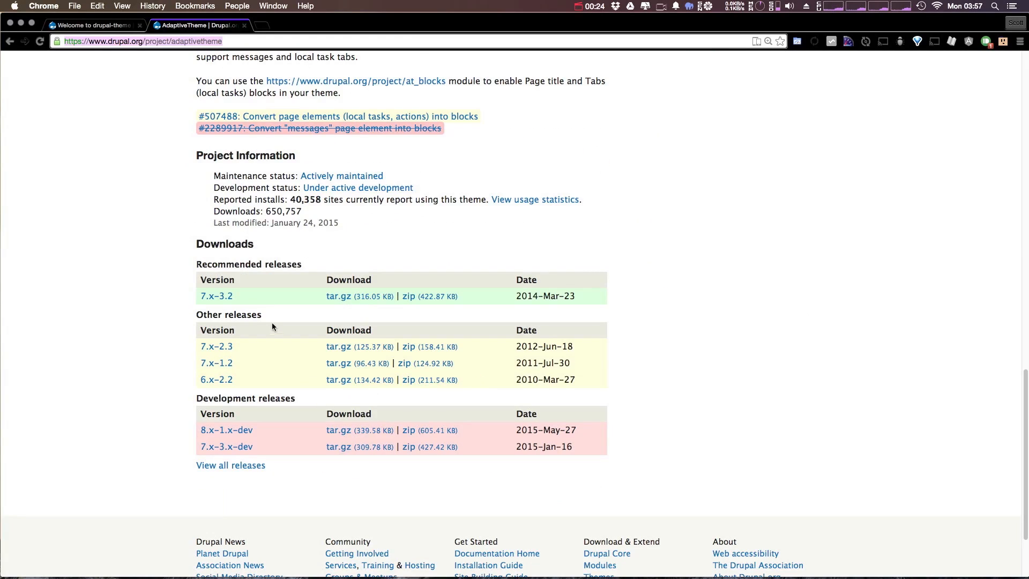
{"action": "left_click", "coordinate": [338, 296]}
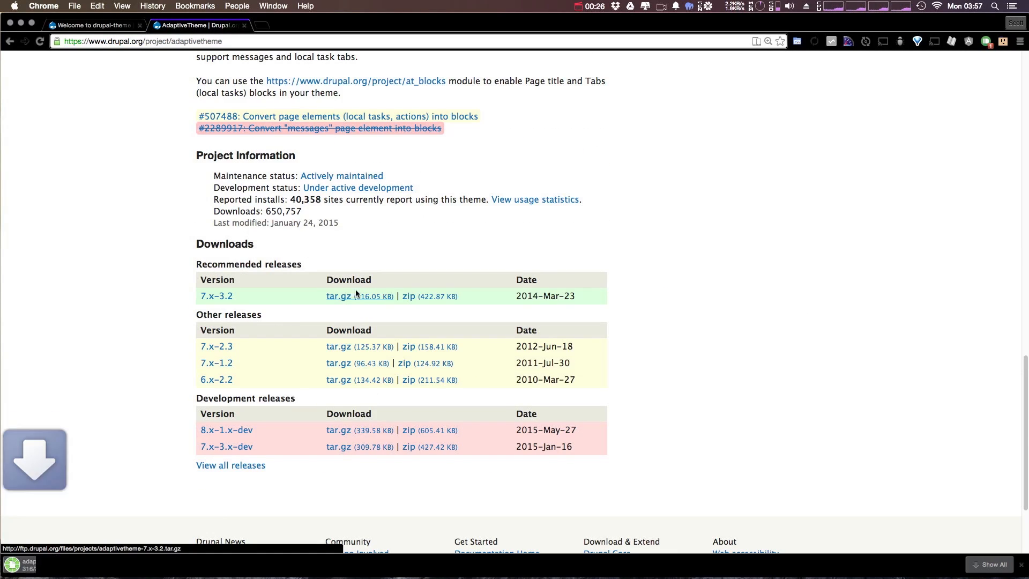
{"action": "left_click", "coordinate": [339, 295]}
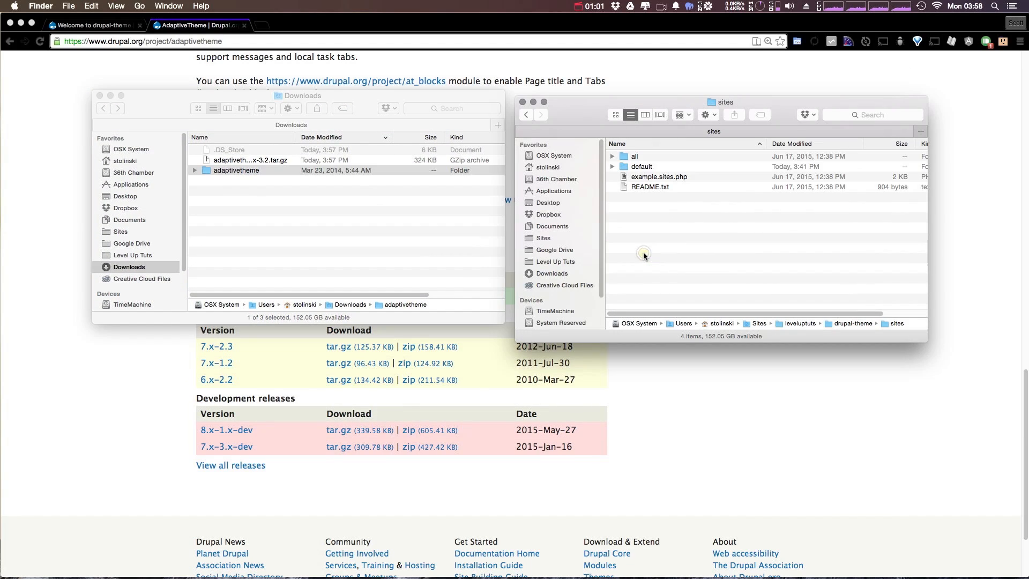
Navigate into the site's sites/all/themes folder in Finder for the adaptivetheme folder
{"action": "double_click", "coordinate": [635, 156]}
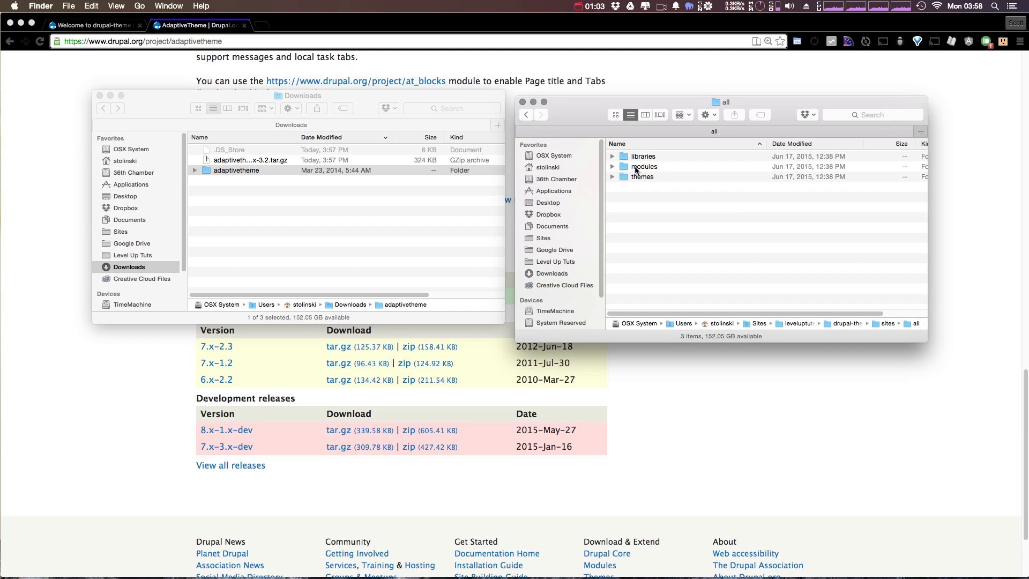
{"action": "double_click", "coordinate": [642, 176]}
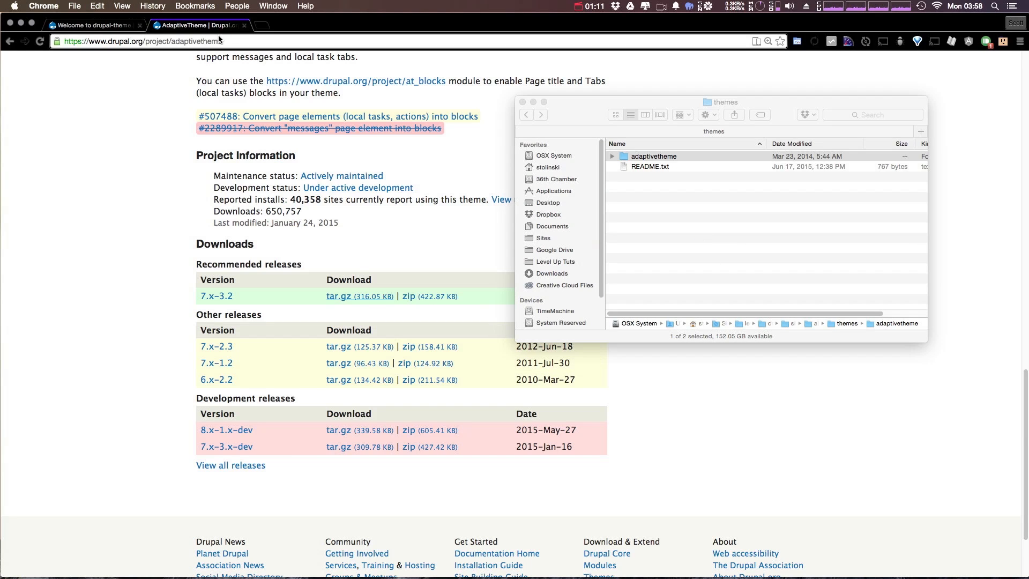
On the drupal-theme site, open Appearance and scroll to the disabled AT themes
{"action": "left_click", "coordinate": [92, 25]}
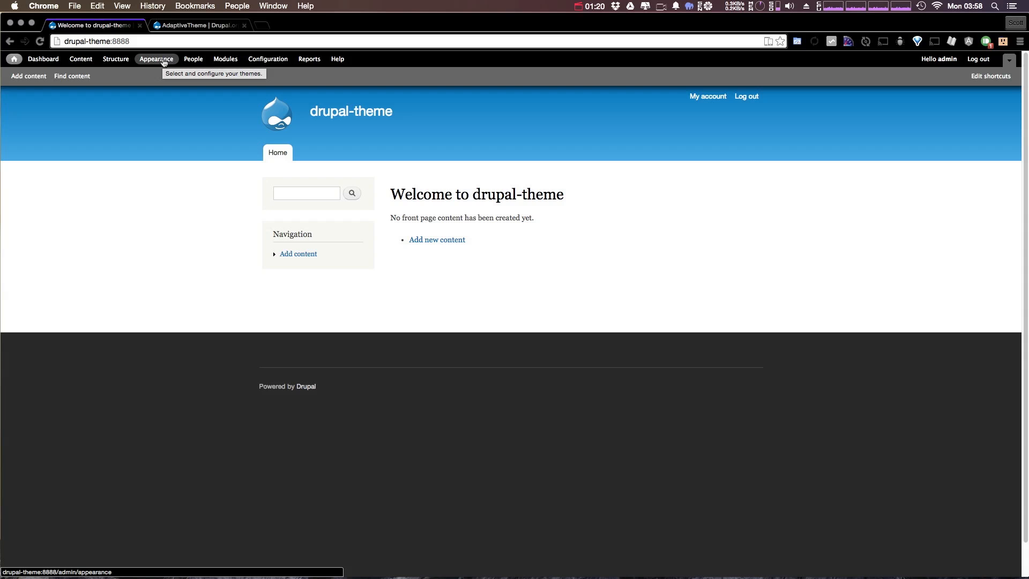
{"action": "left_click", "coordinate": [156, 58]}
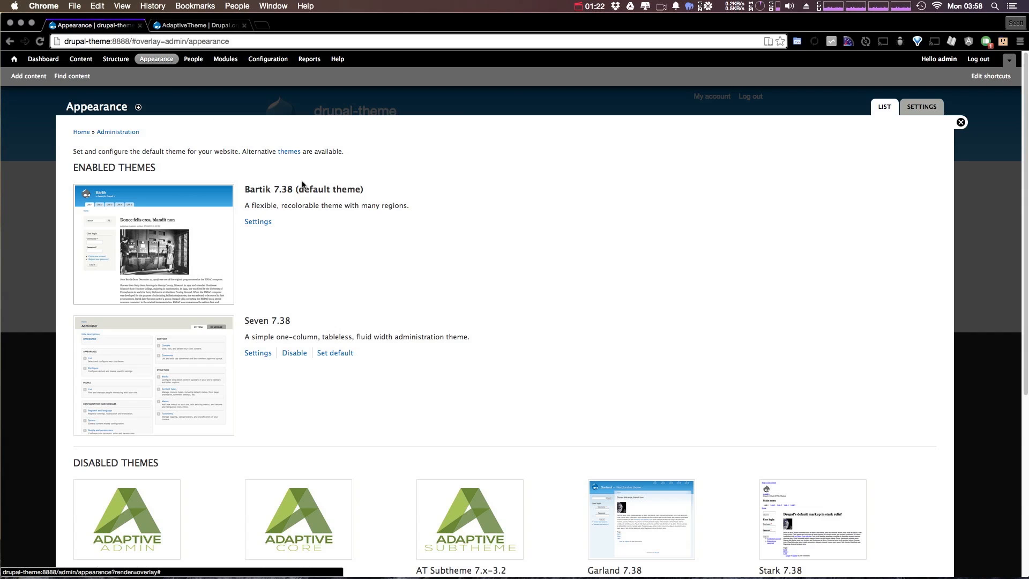
{"action": "scroll", "scroll_direction": "down", "scroll_amount": 3}
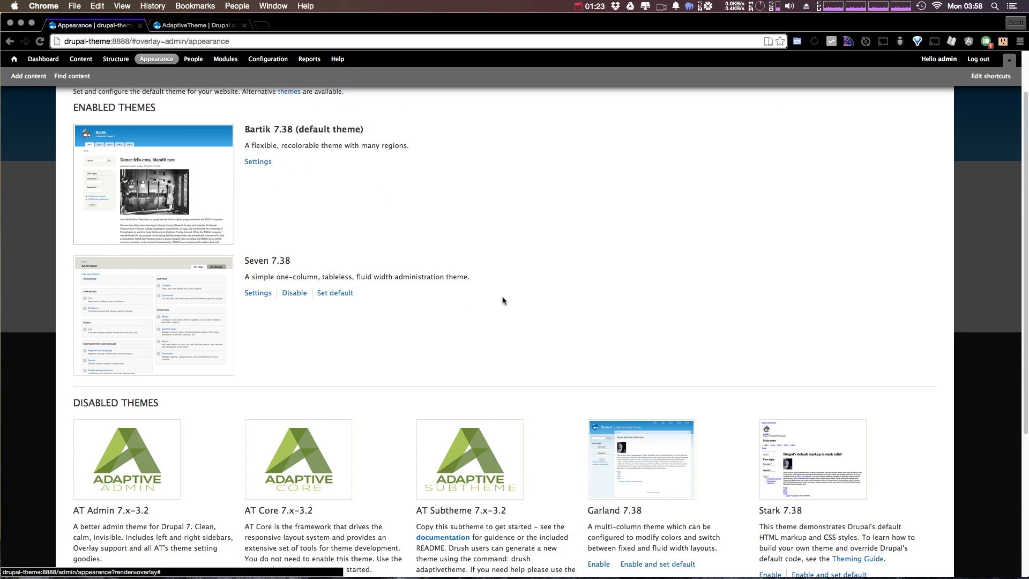
{"action": "scroll", "scroll_direction": "down", "scroll_amount": 3}
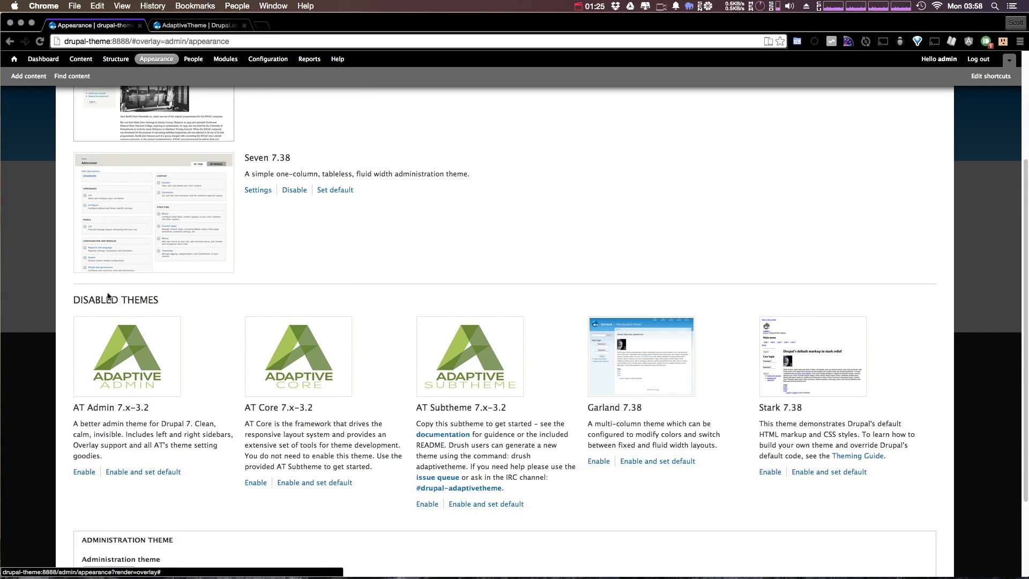
{"action": "scroll", "scroll_direction": "down", "scroll_amount": 3}
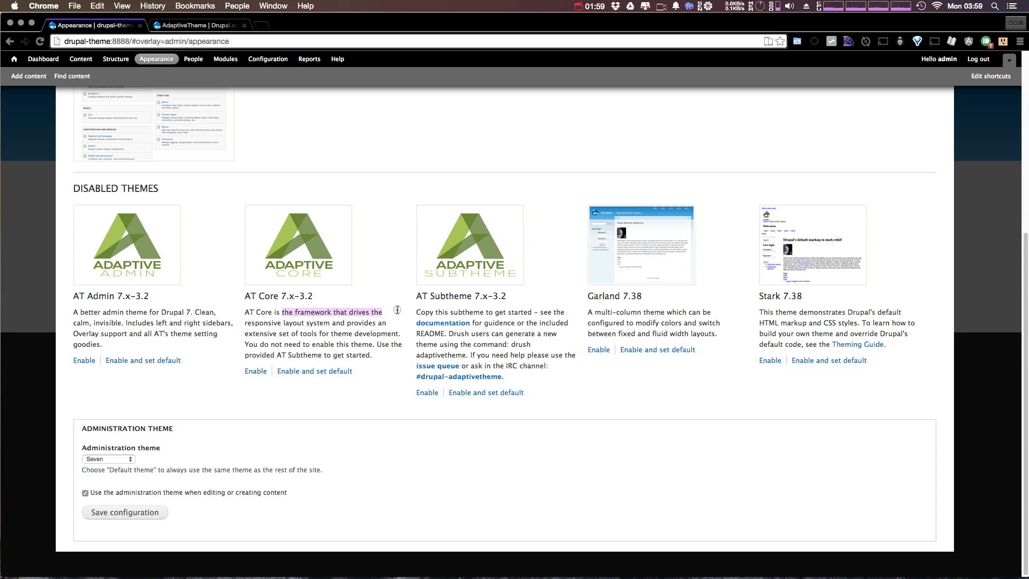
{"action": "mouse_move", "coordinate": [339, 325]}
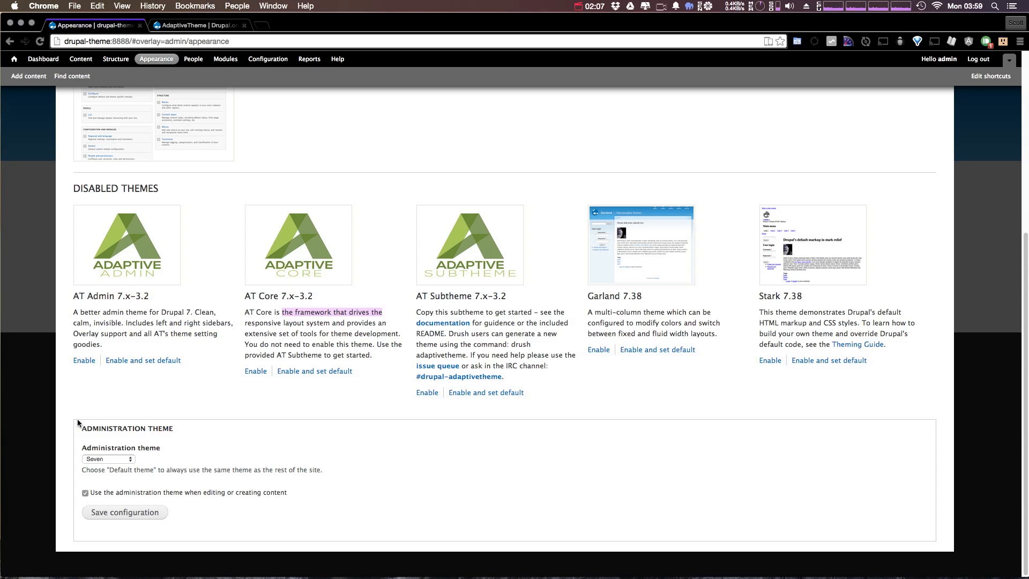
{"action": "mouse_move", "coordinate": [184, 480]}
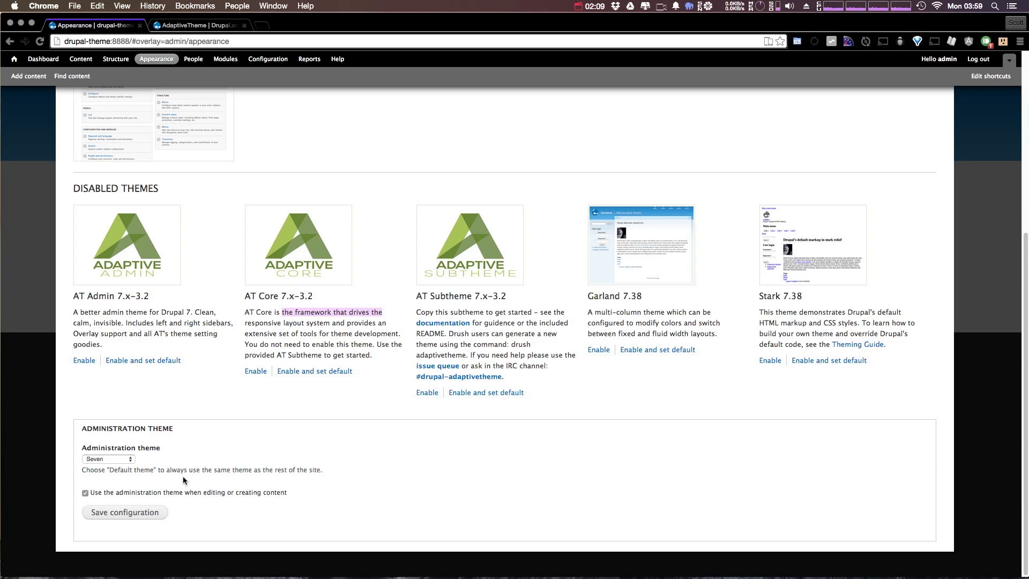
{"action": "mouse_move", "coordinate": [186, 424]}
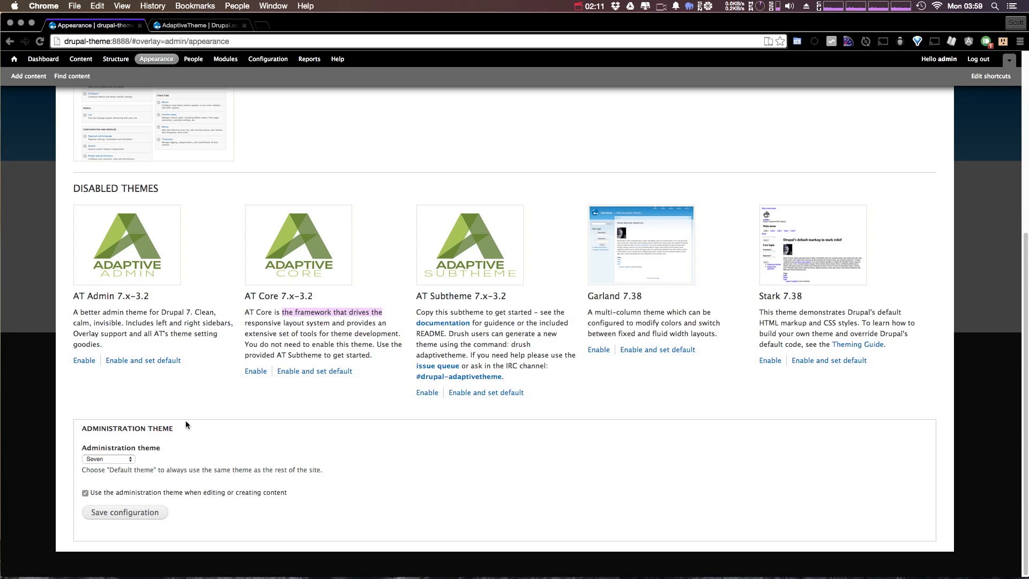
{"action": "mouse_move", "coordinate": [468, 254]}
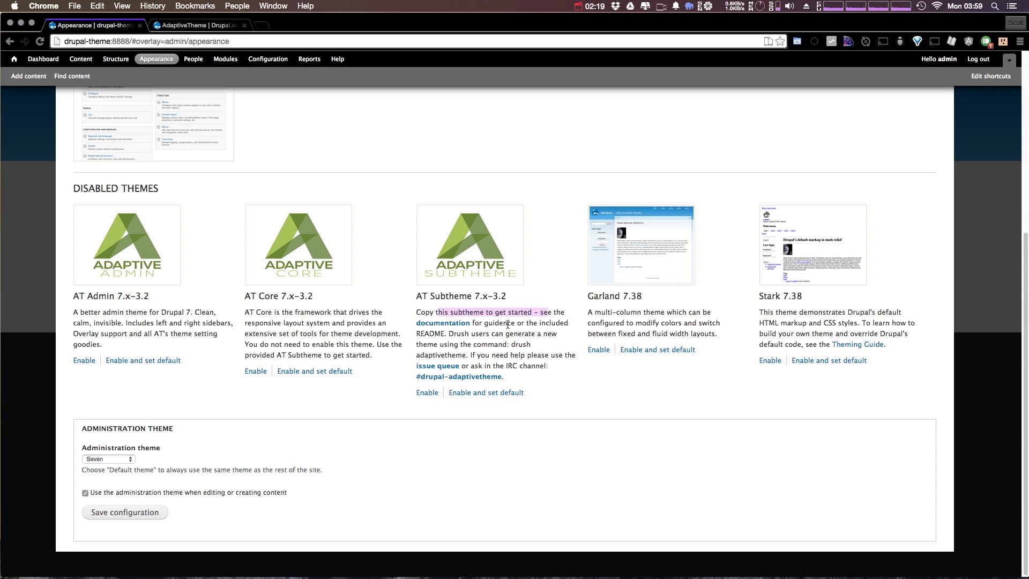
{"action": "mouse_move", "coordinate": [495, 353]}
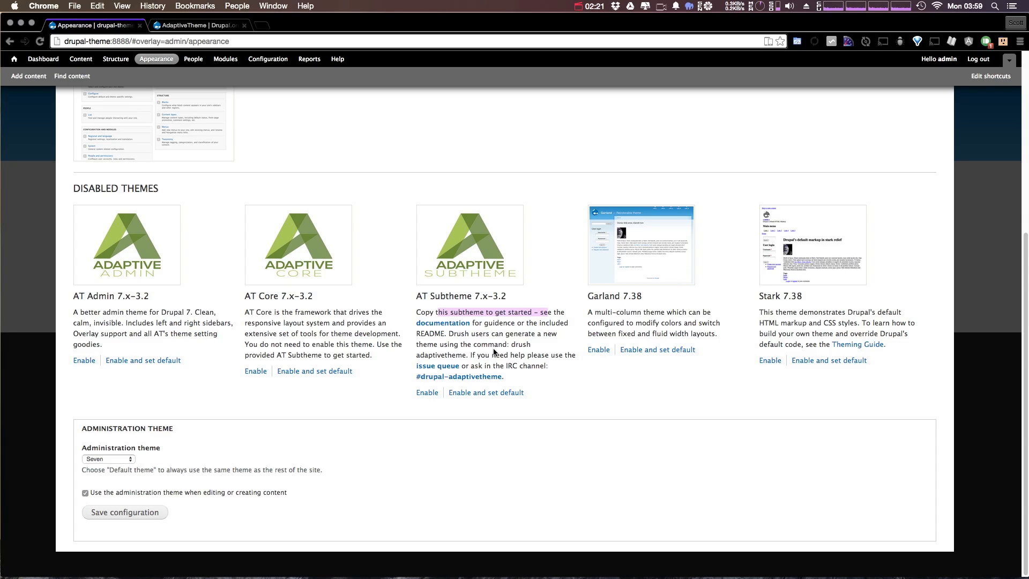
{"action": "mouse_move", "coordinate": [496, 235]}
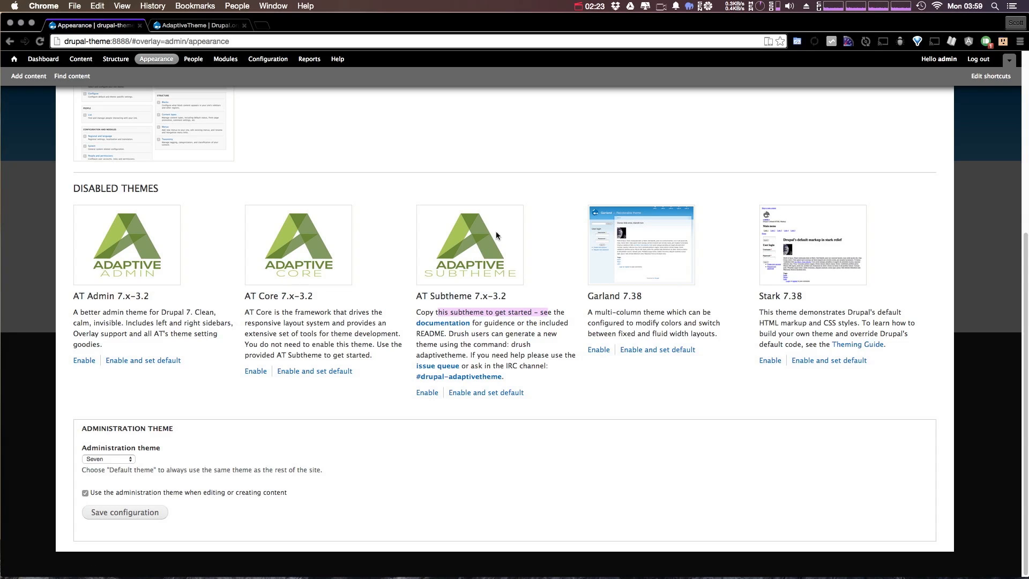
{"action": "mouse_move", "coordinate": [506, 333]}
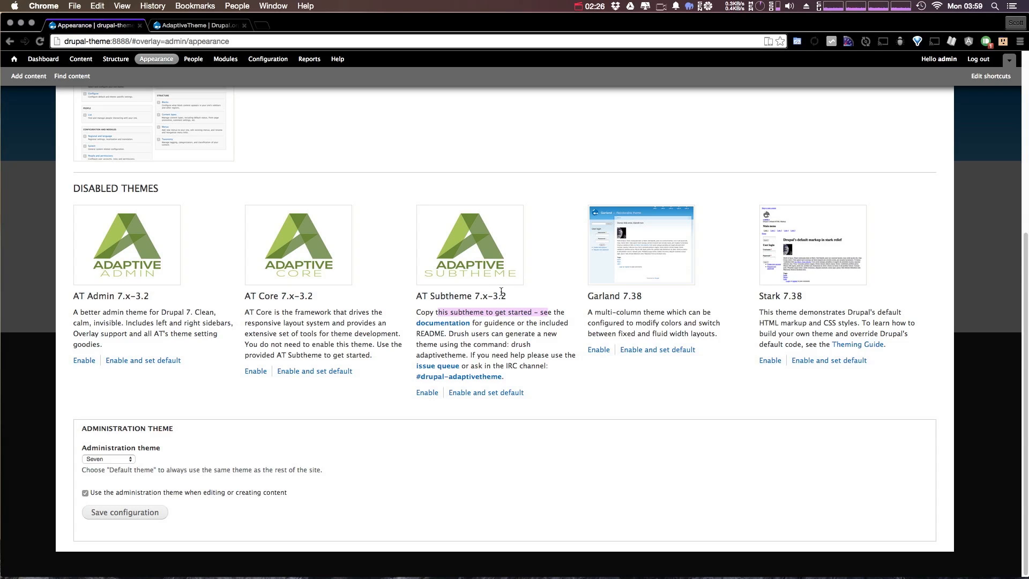
{"action": "key", "text": "cmd+w"}
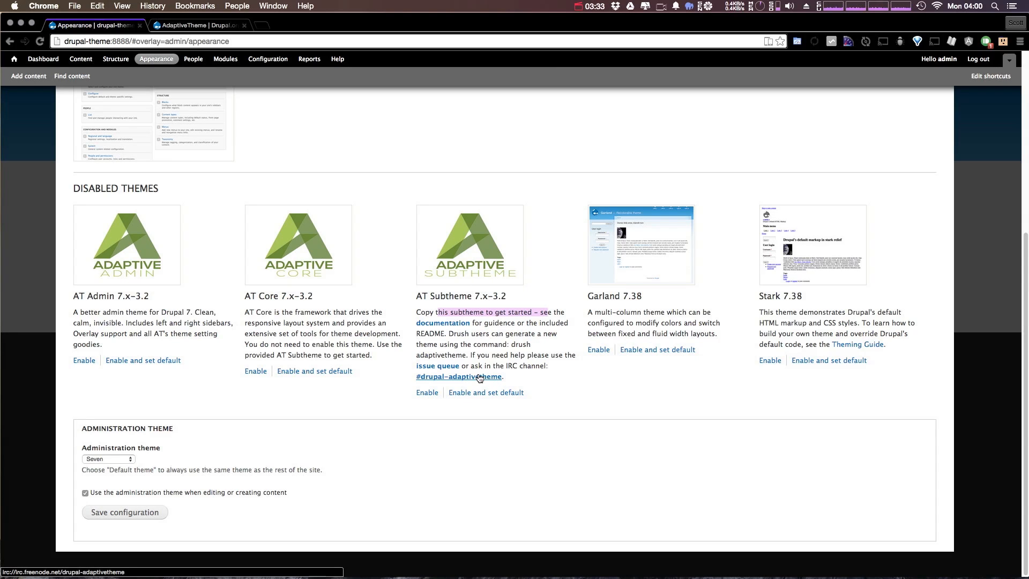
{"action": "mouse_move", "coordinate": [502, 418]}
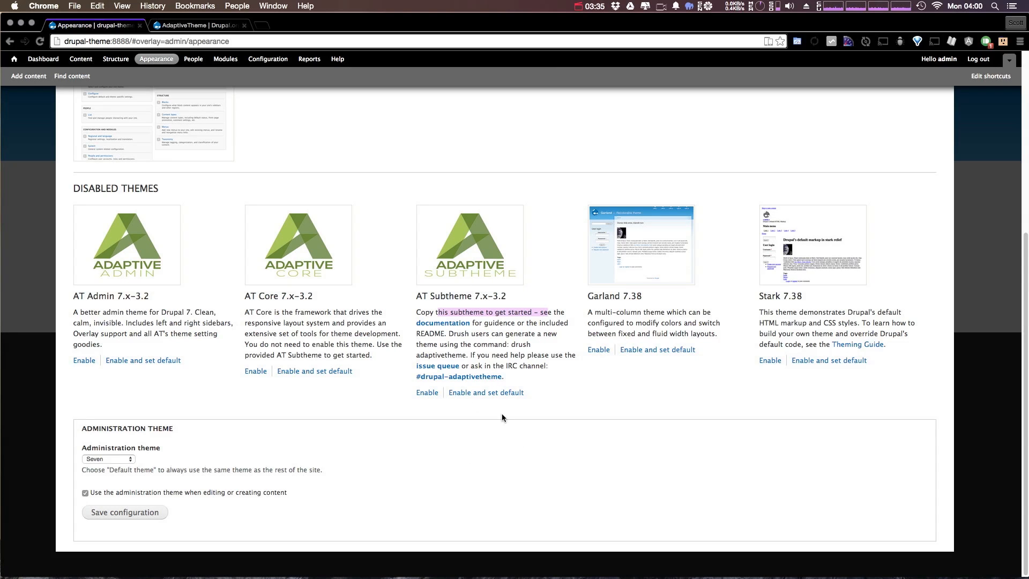
Enable AT Subtheme 7.x-3.2, set it as default, and load the front page
{"action": "left_click", "coordinate": [427, 392]}
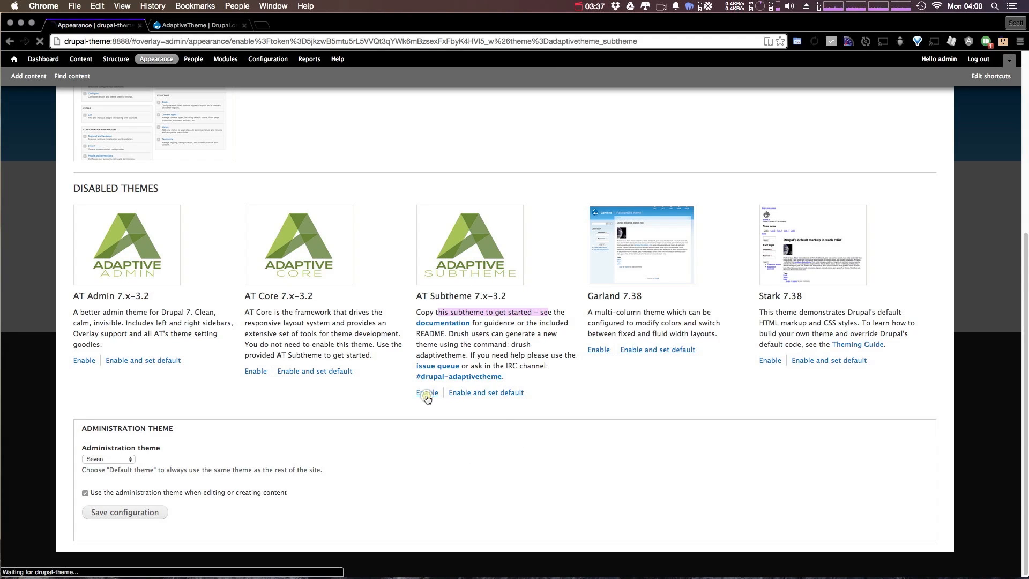
{"action": "left_click", "coordinate": [427, 393]}
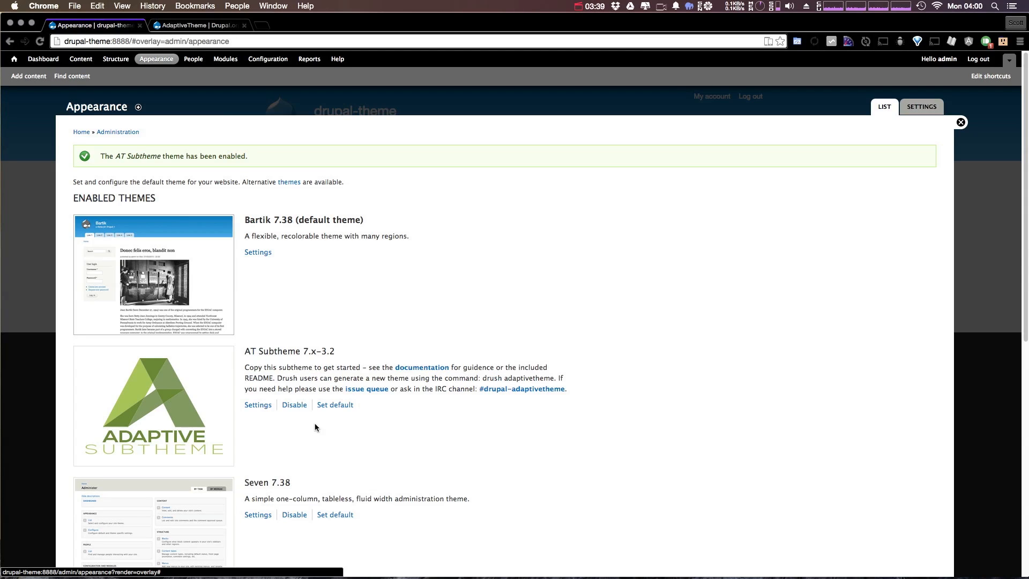
{"action": "left_click", "coordinate": [334, 404]}
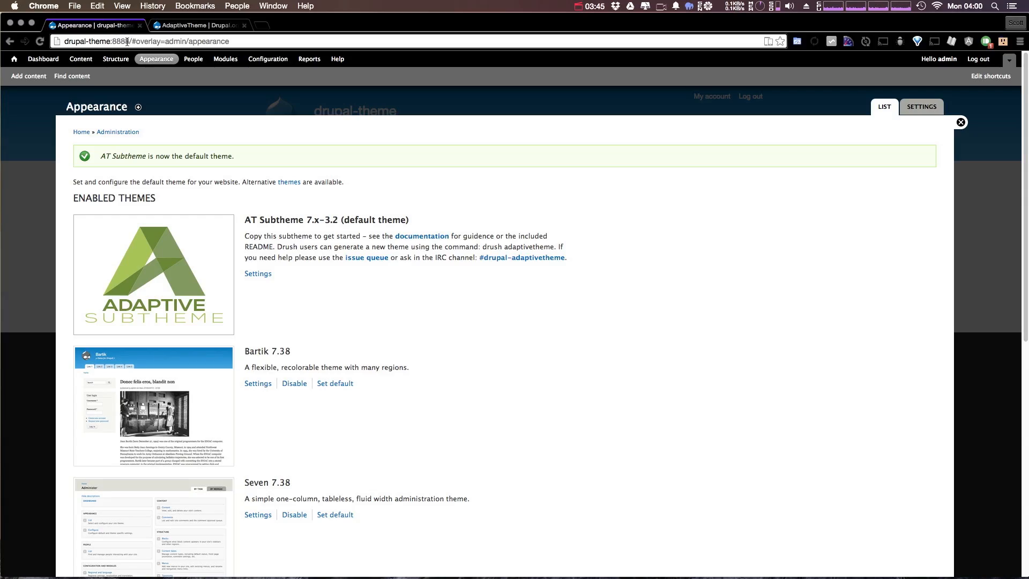
{"action": "key", "text": "cmd+c"}
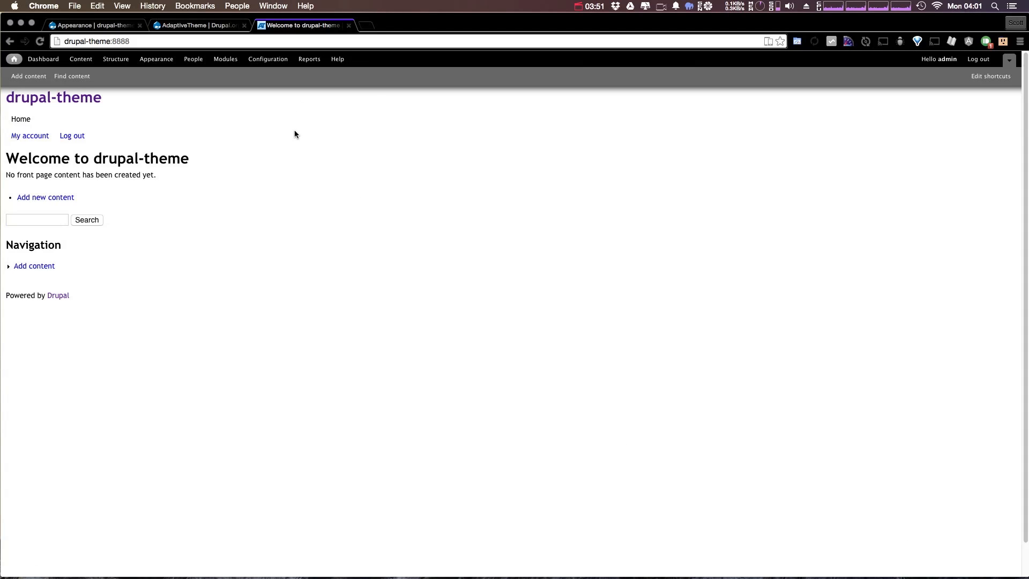
{"action": "mouse_move", "coordinate": [222, 182]}
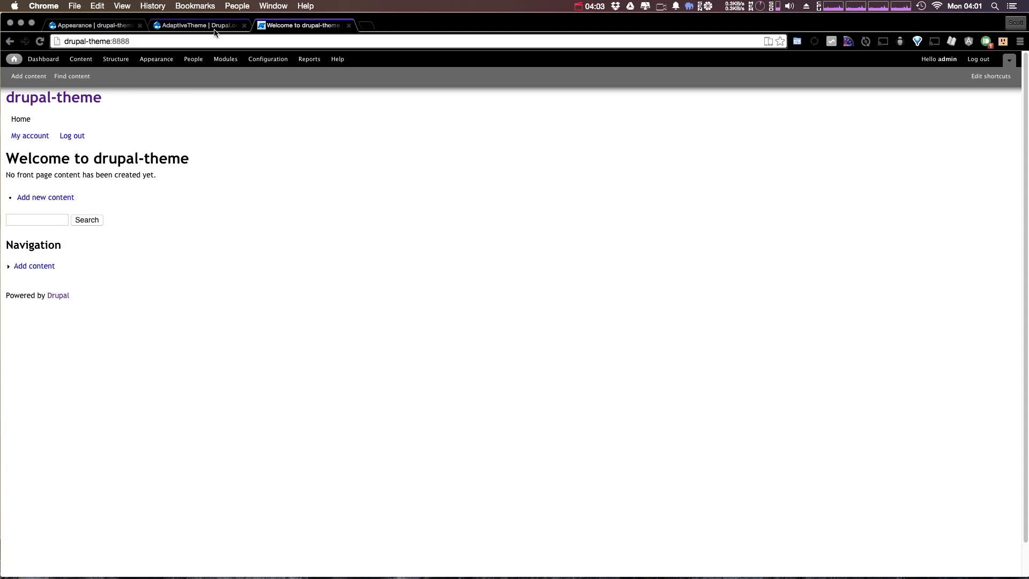
{"action": "mouse_move", "coordinate": [199, 25]}
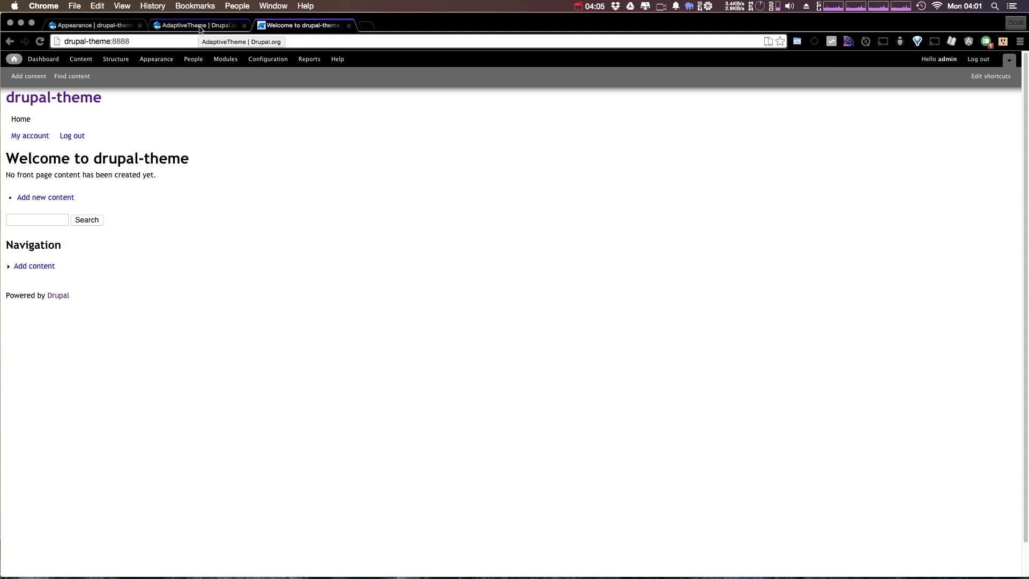